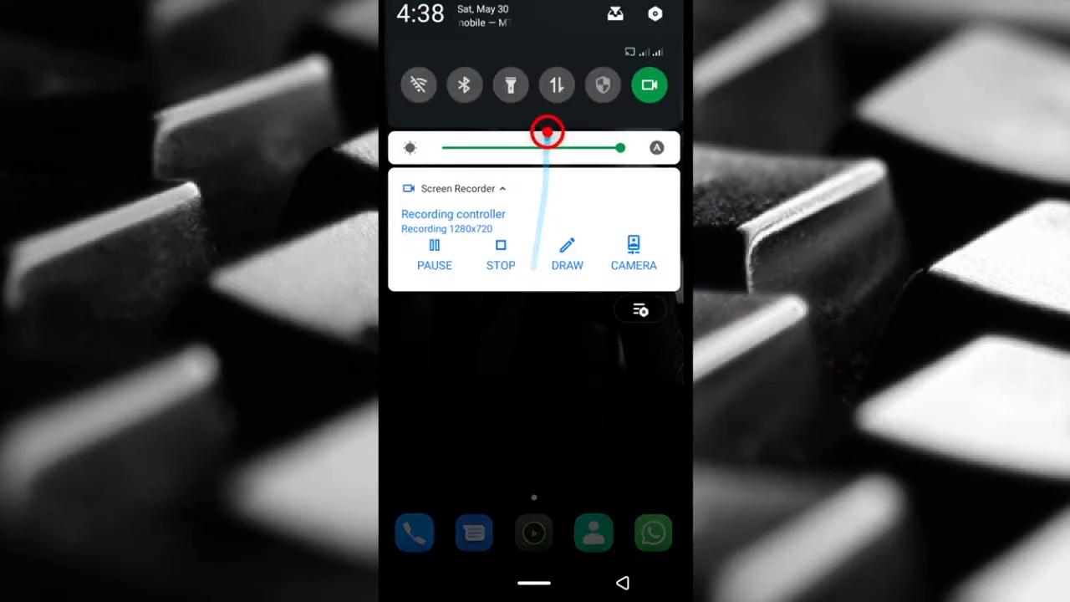
Step: Turn on mobile data from quick settings and return to the home screen
{"action": "left_click", "coordinate": [555, 83]}
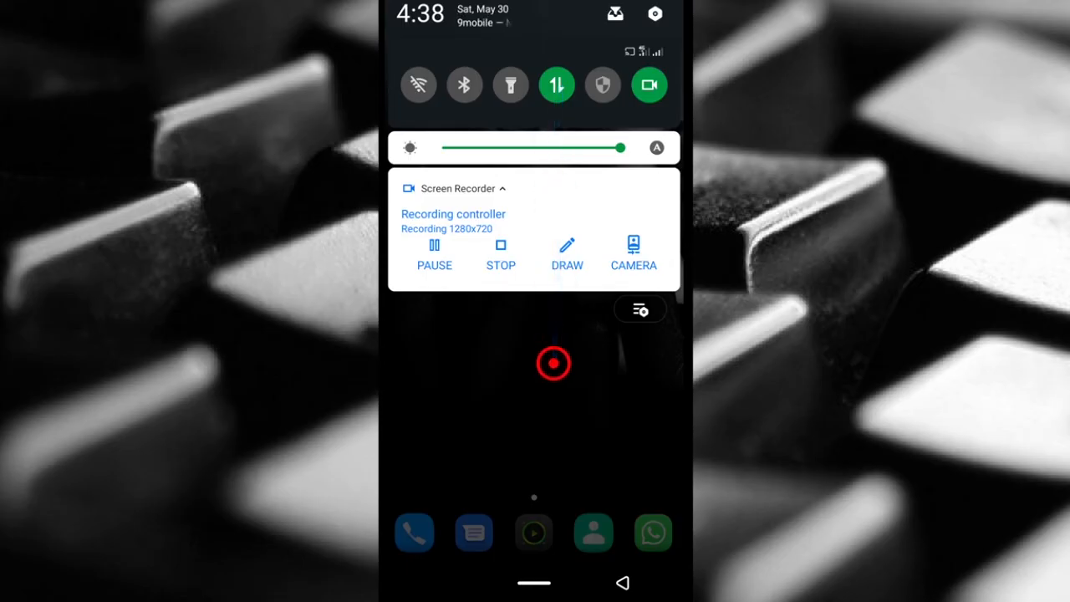
{"action": "left_click", "coordinate": [536, 418]}
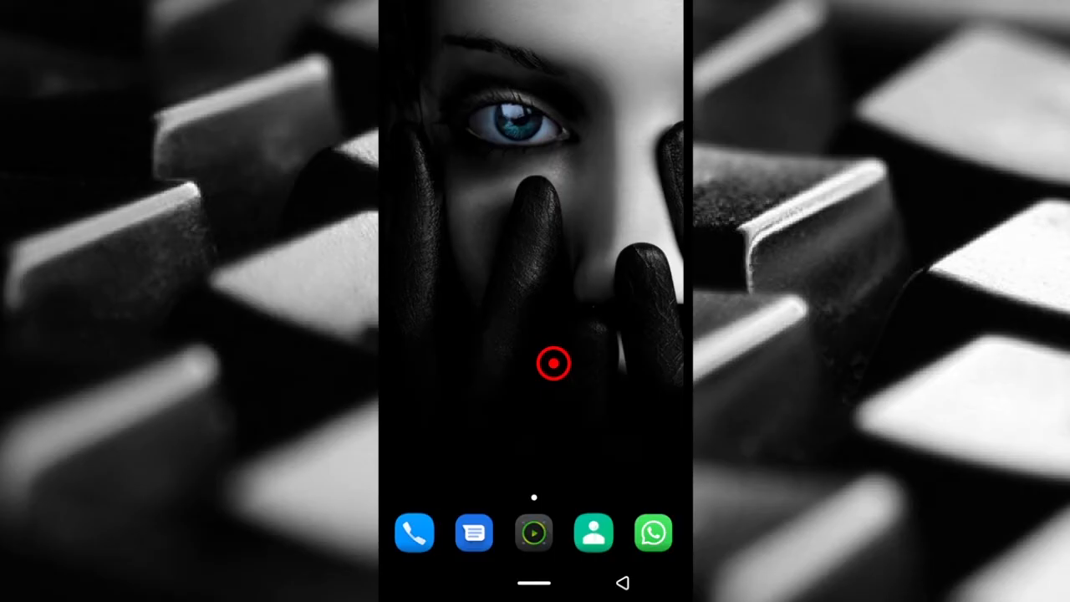
Step: Launch the Settings app from the app drawer
{"action": "left_click", "coordinate": [553, 364]}
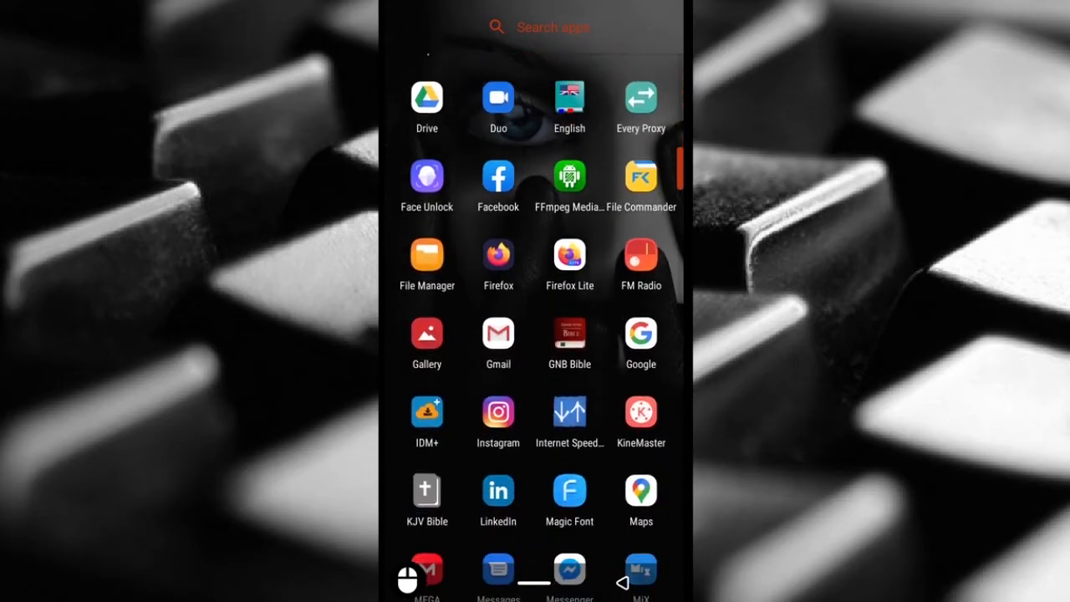
{"action": "scroll", "scroll_direction": "down", "scroll_amount": 3}
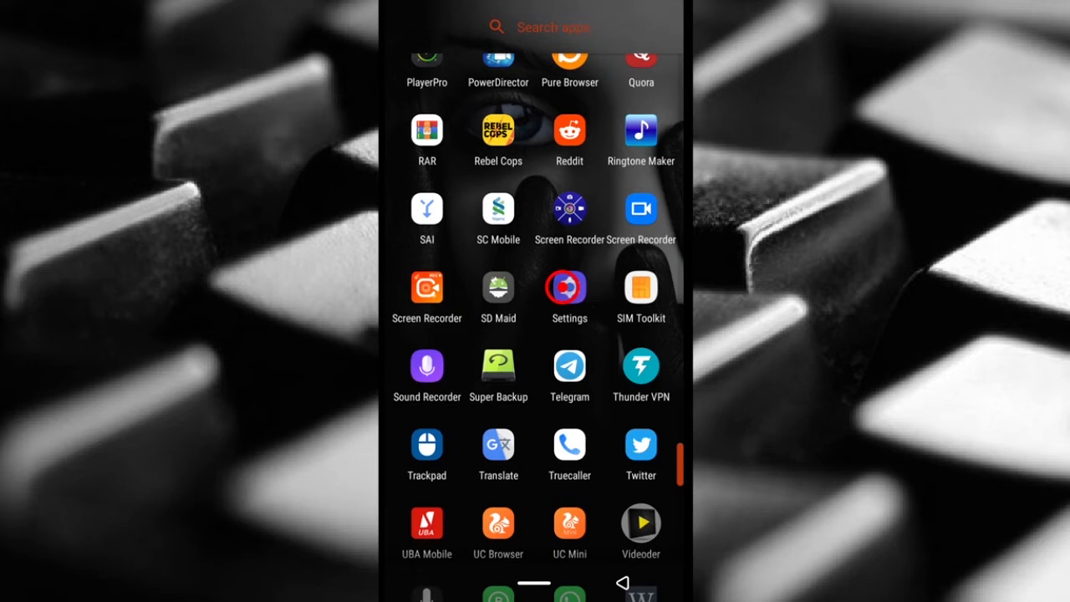
{"action": "left_click", "coordinate": [569, 287]}
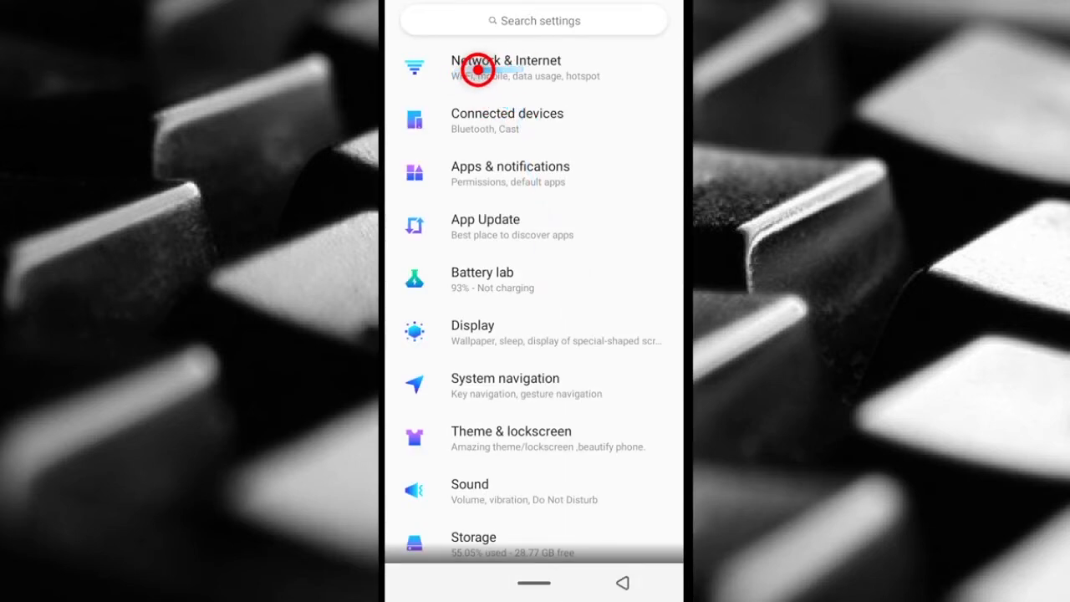
Step: Navigate through Network & Internet to the Mobile network page for the 9mobile SIM
{"action": "left_click", "coordinate": [509, 67]}
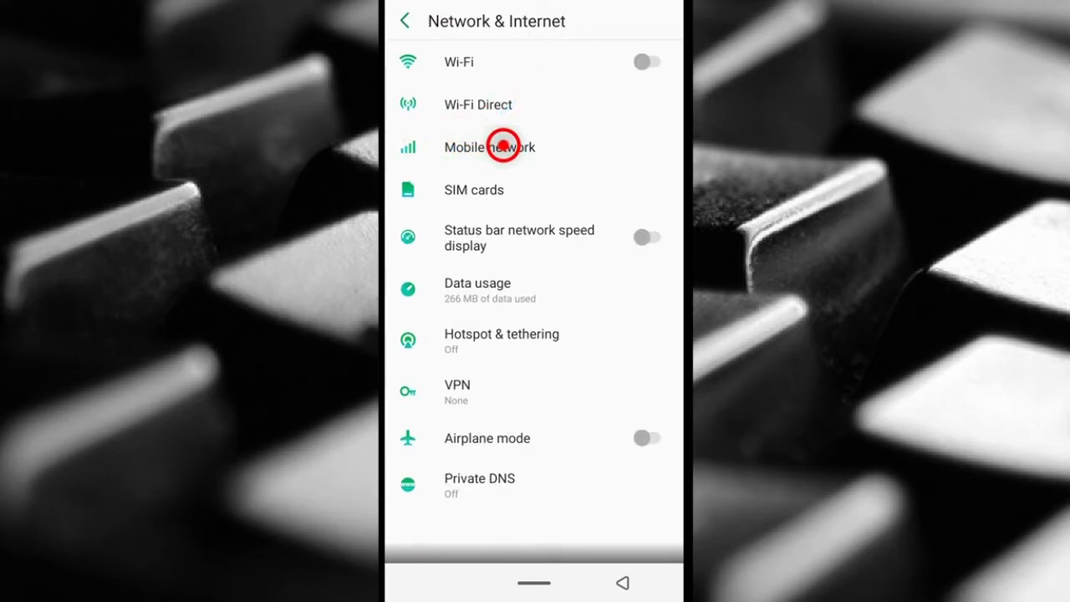
{"action": "left_click", "coordinate": [488, 147]}
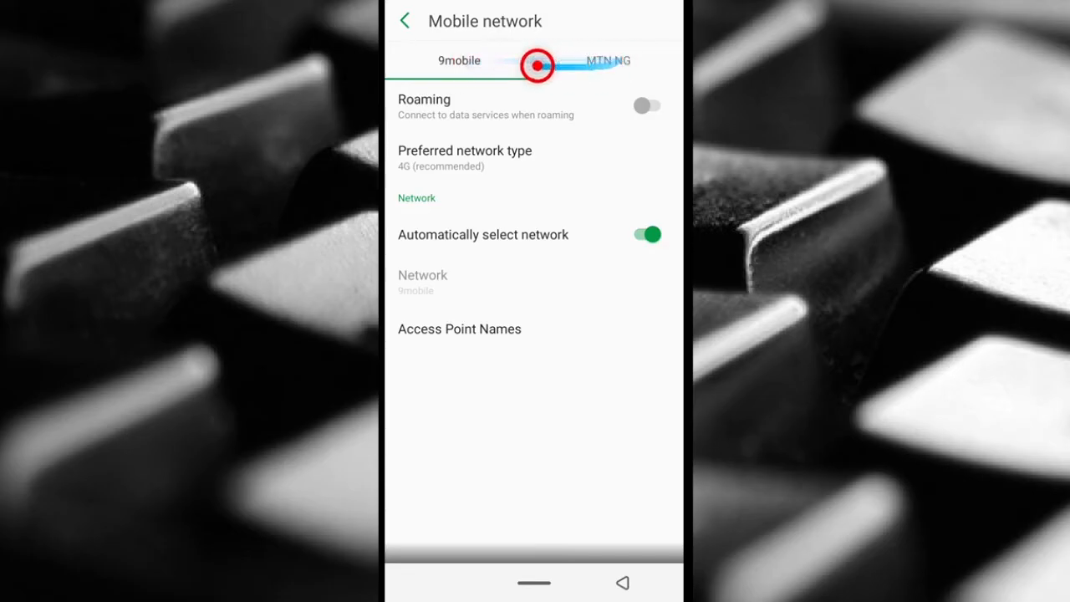
{"action": "left_click", "coordinate": [458, 60]}
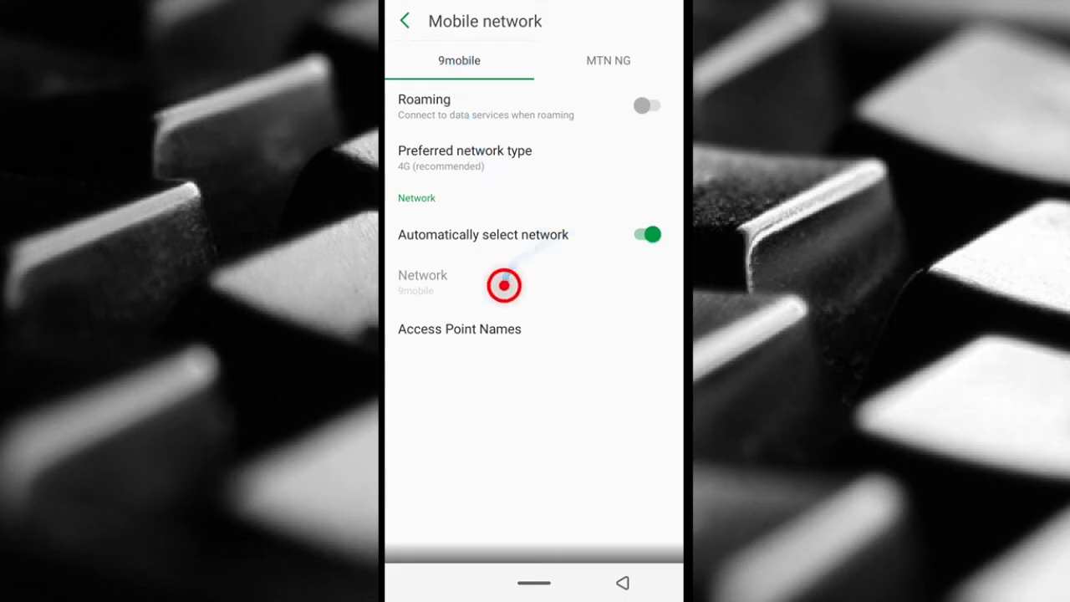
{"action": "left_click", "coordinate": [476, 334]}
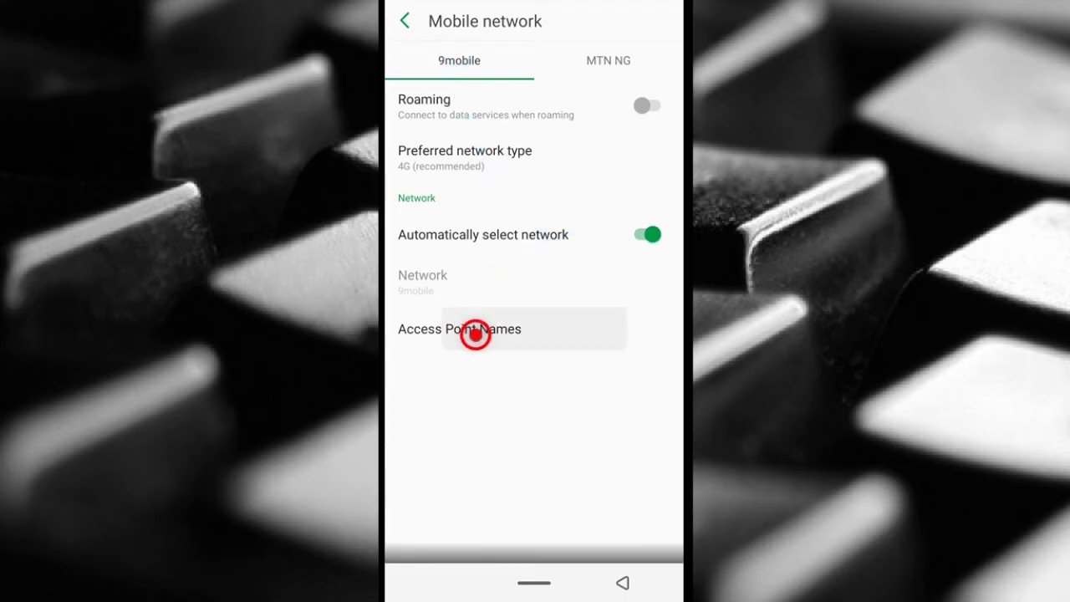
Step: Open the Access Point Names list and select the 9mobile APN for editing
{"action": "left_click", "coordinate": [476, 328]}
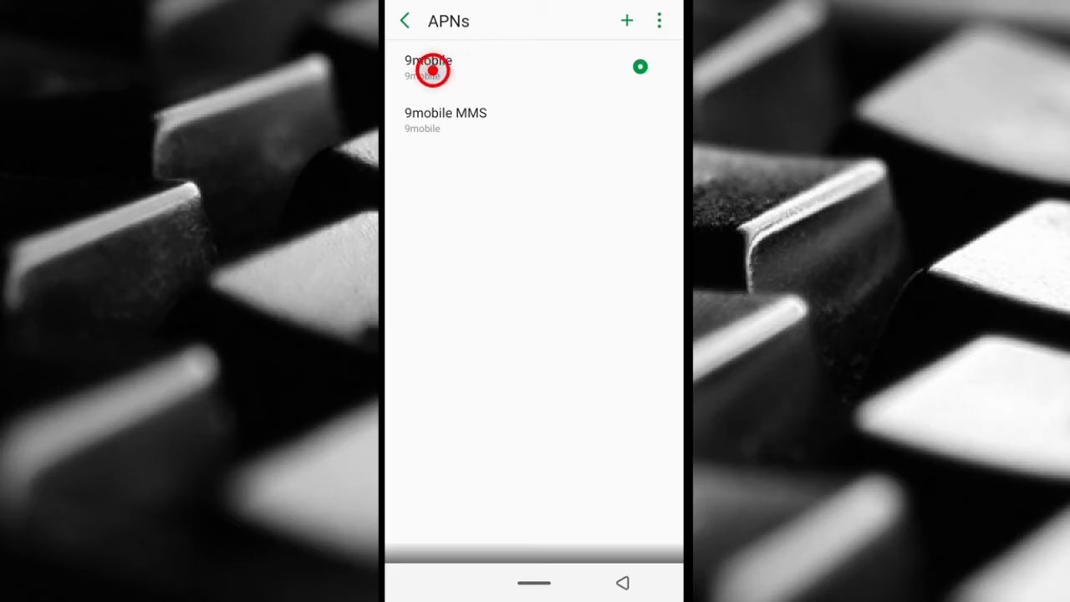
{"action": "left_click", "coordinate": [428, 67]}
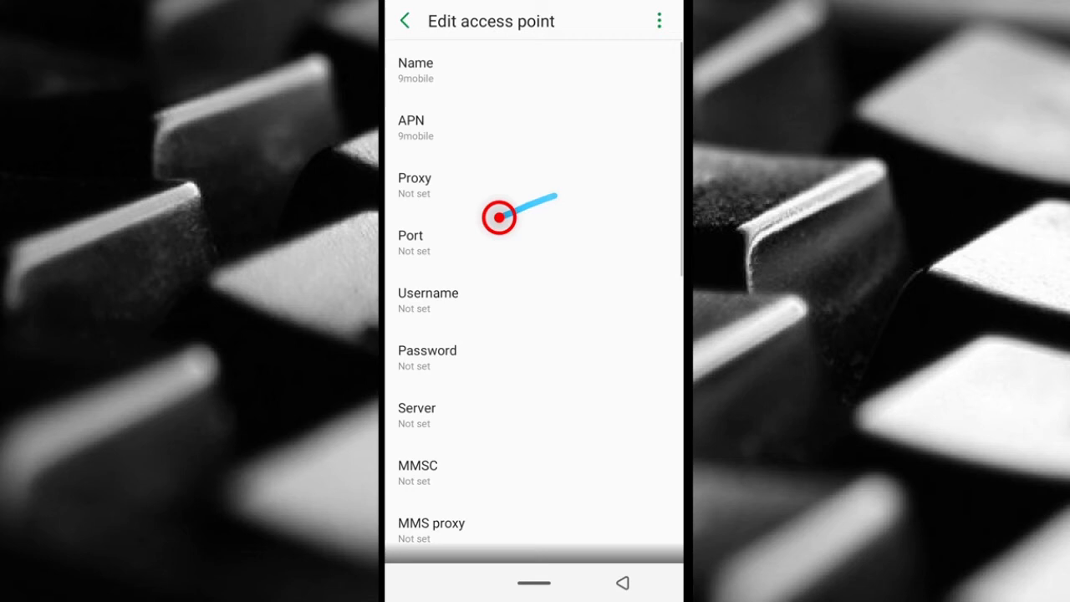
{"action": "left_click", "coordinate": [411, 243]}
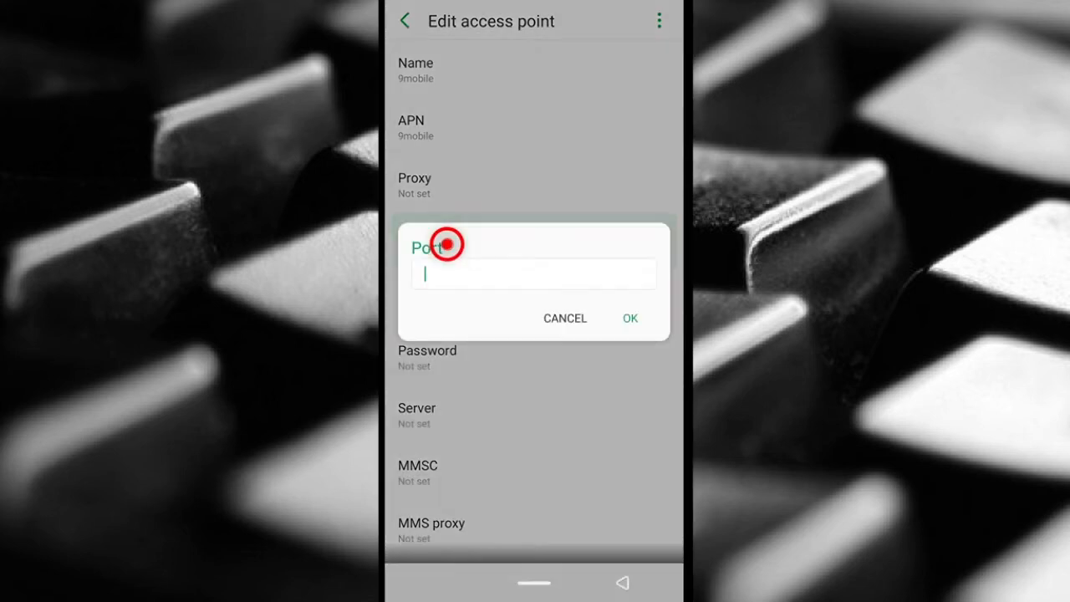
{"action": "left_click", "coordinate": [566, 318]}
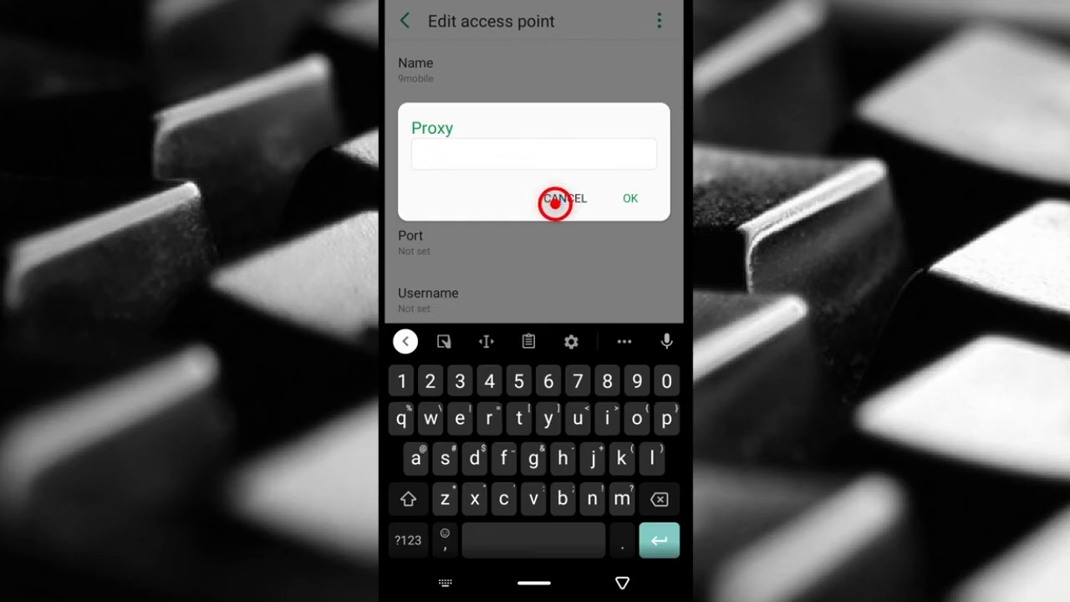
{"action": "left_click", "coordinate": [532, 154]}
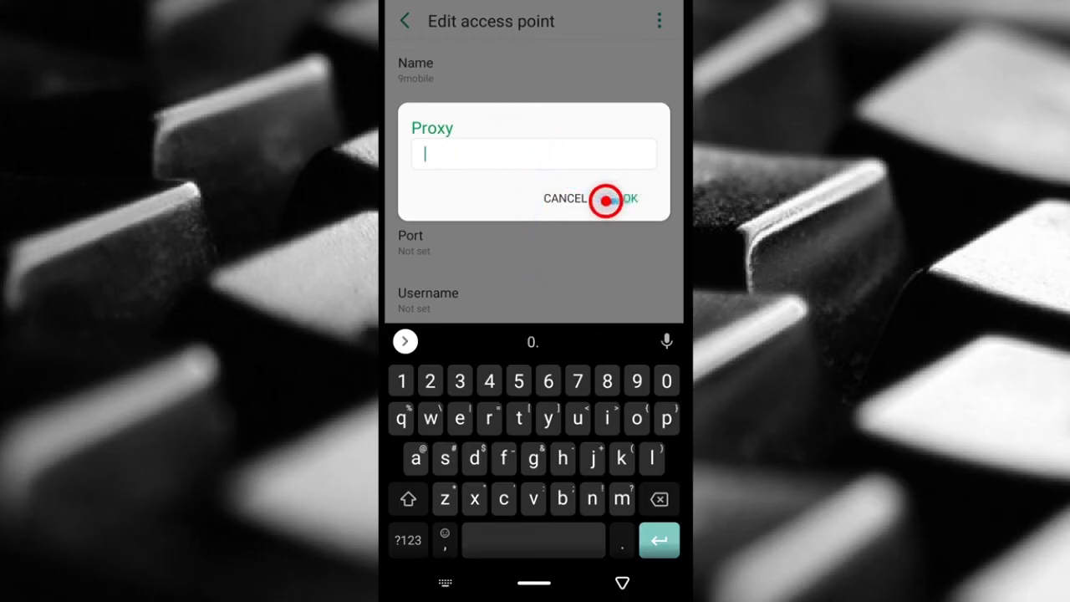
{"action": "left_click", "coordinate": [625, 197]}
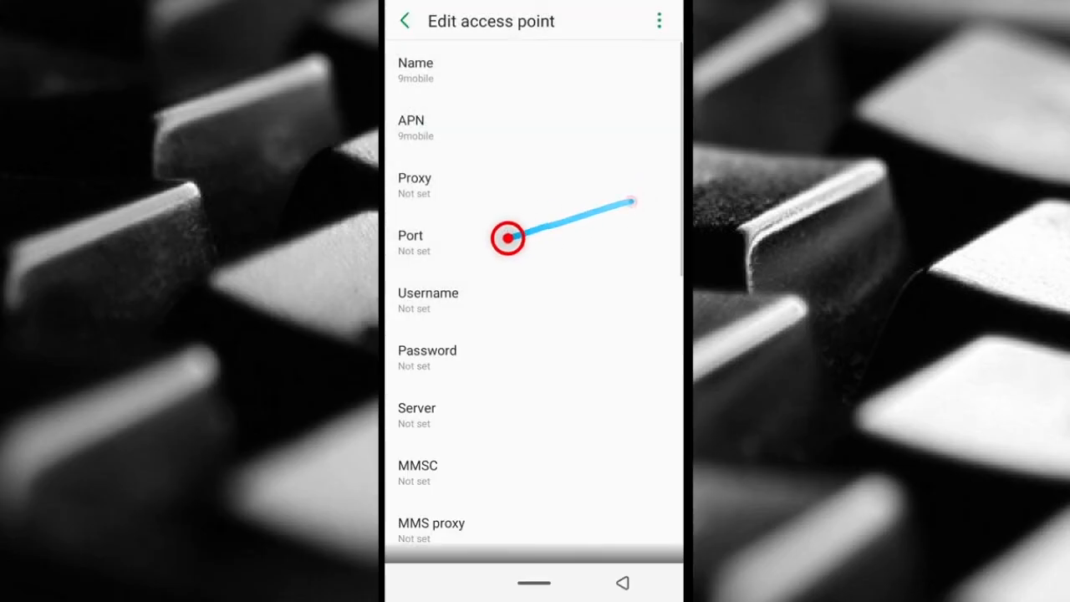
Step: Save the 9mobile access point edits via the menu and confirm the default APN warning
{"action": "left_click", "coordinate": [414, 242]}
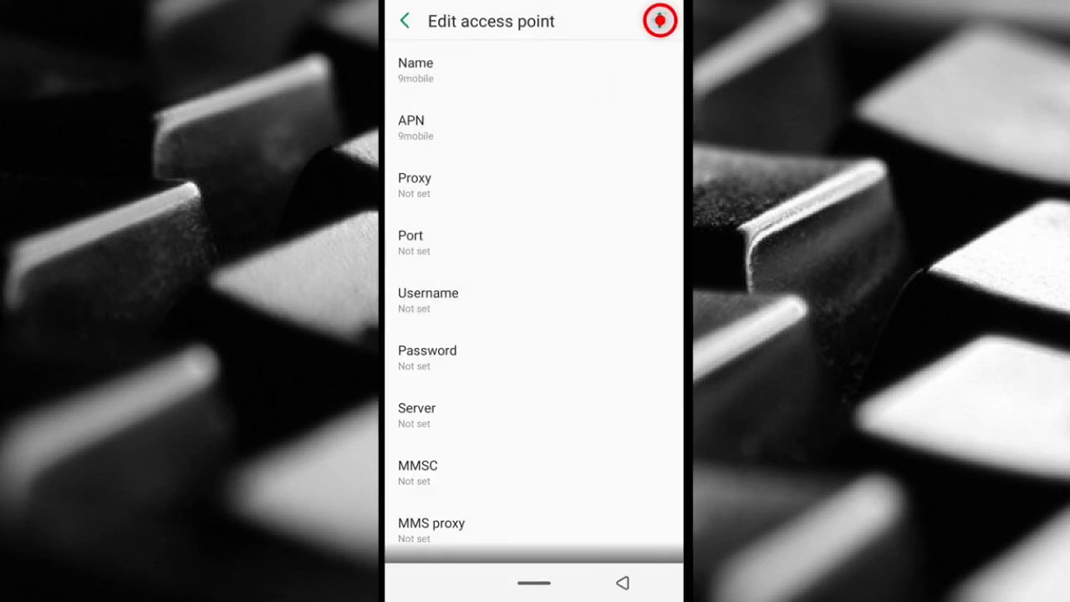
{"action": "left_click", "coordinate": [659, 20]}
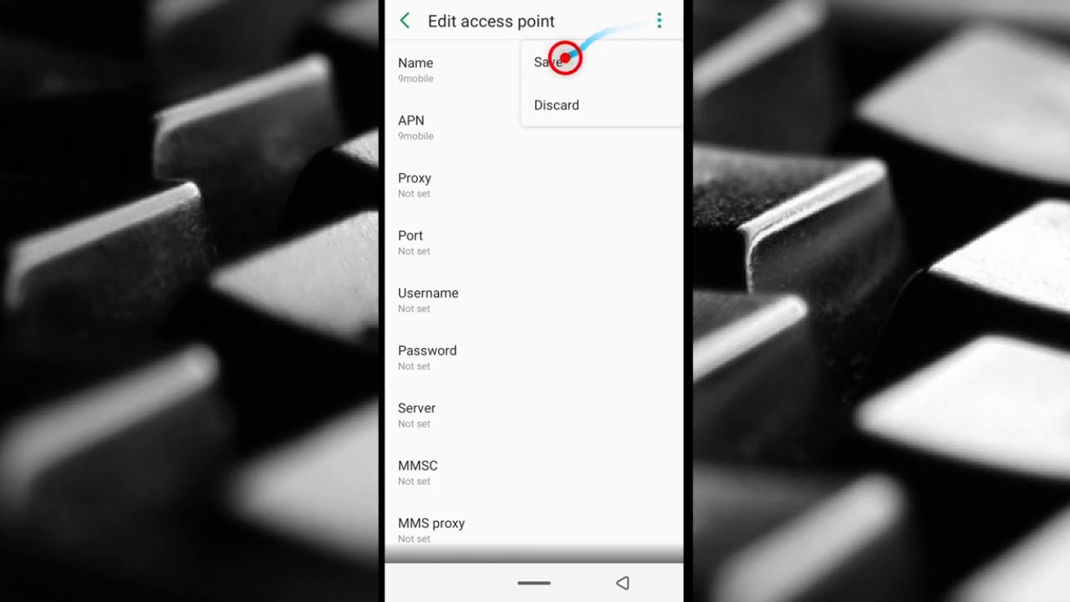
{"action": "left_click", "coordinate": [549, 60]}
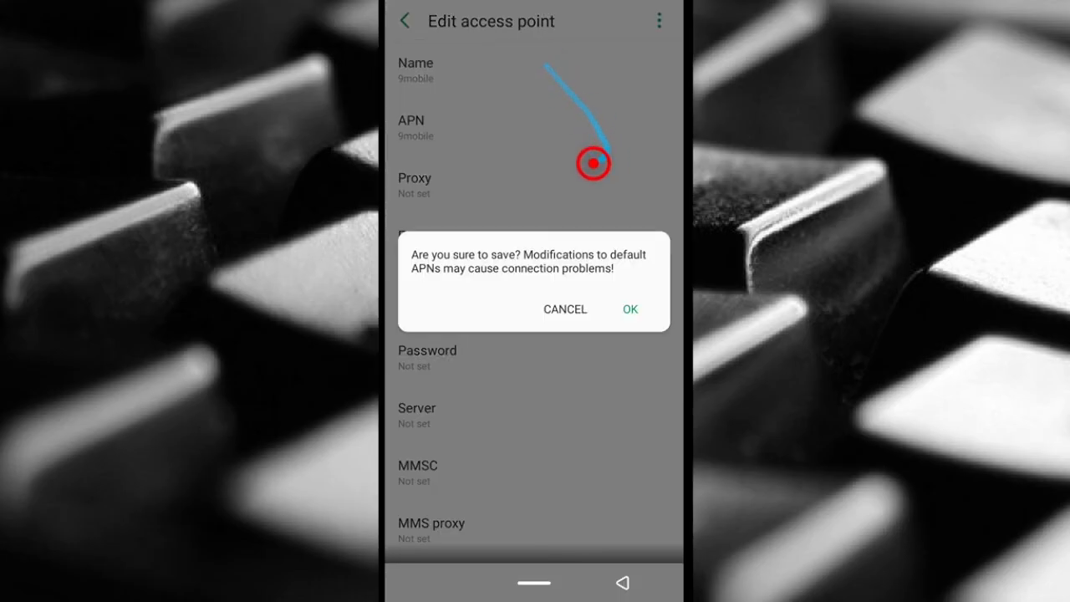
{"action": "left_click", "coordinate": [629, 308]}
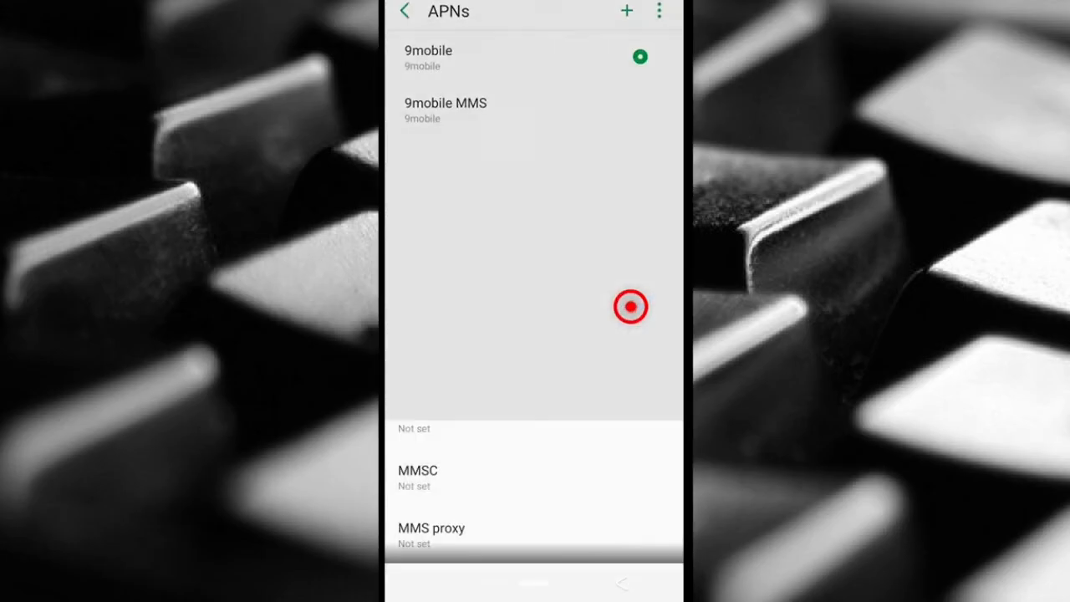